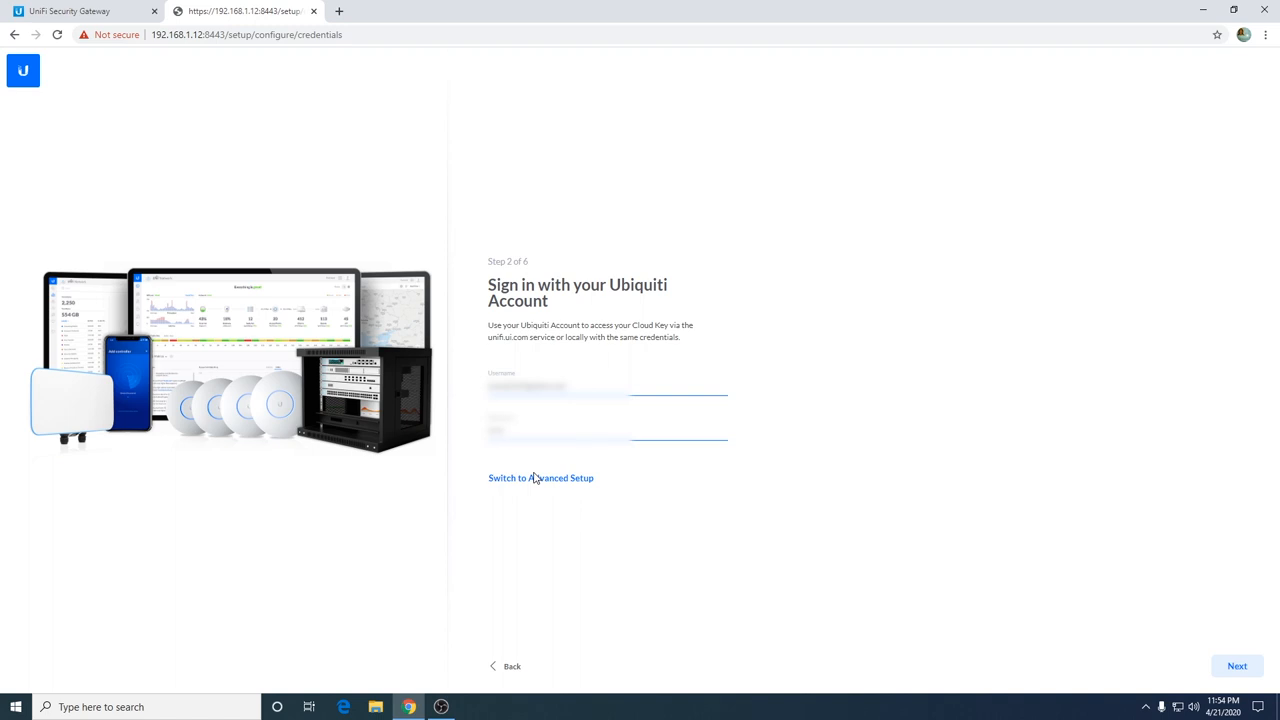
- Continue past Ubiquiti account sign-in to UniFi Network Setup, leaving auto-optimize and auto backup on
{"action": "left_click", "coordinate": [1236, 666]}
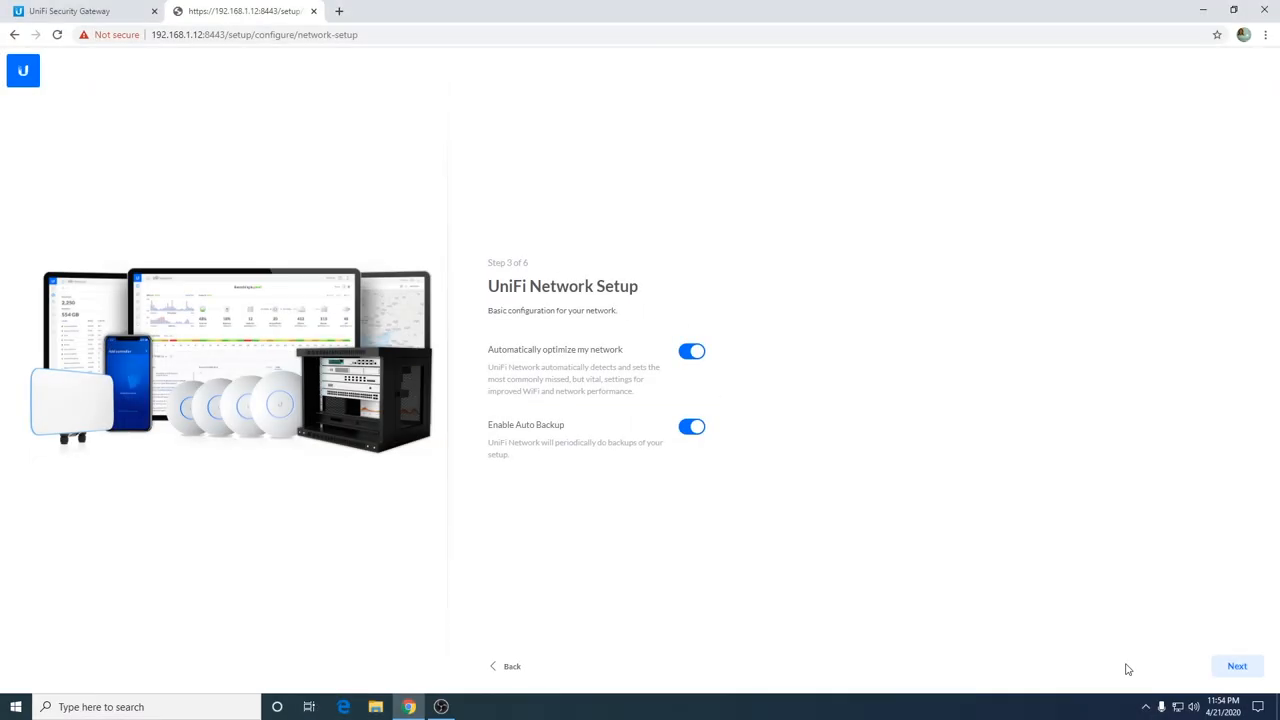
{"action": "mouse_move", "coordinate": [610, 350]}
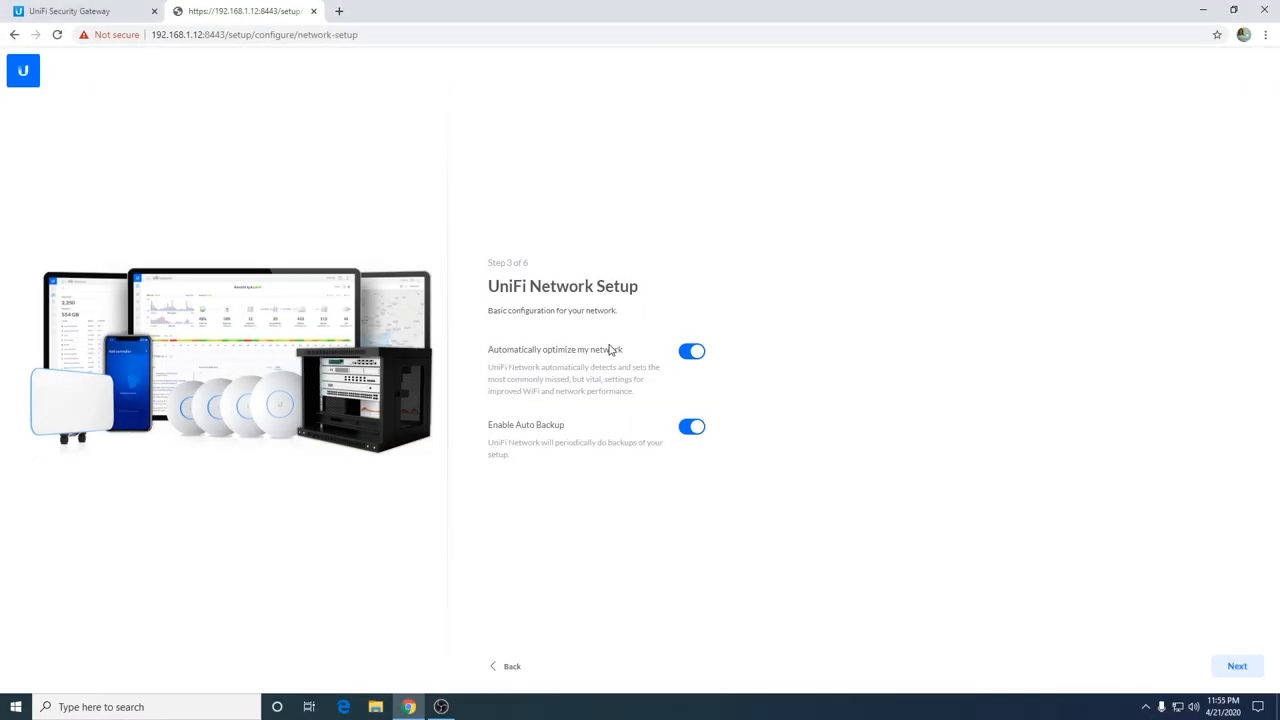
{"action": "mouse_move", "coordinate": [680, 352]}
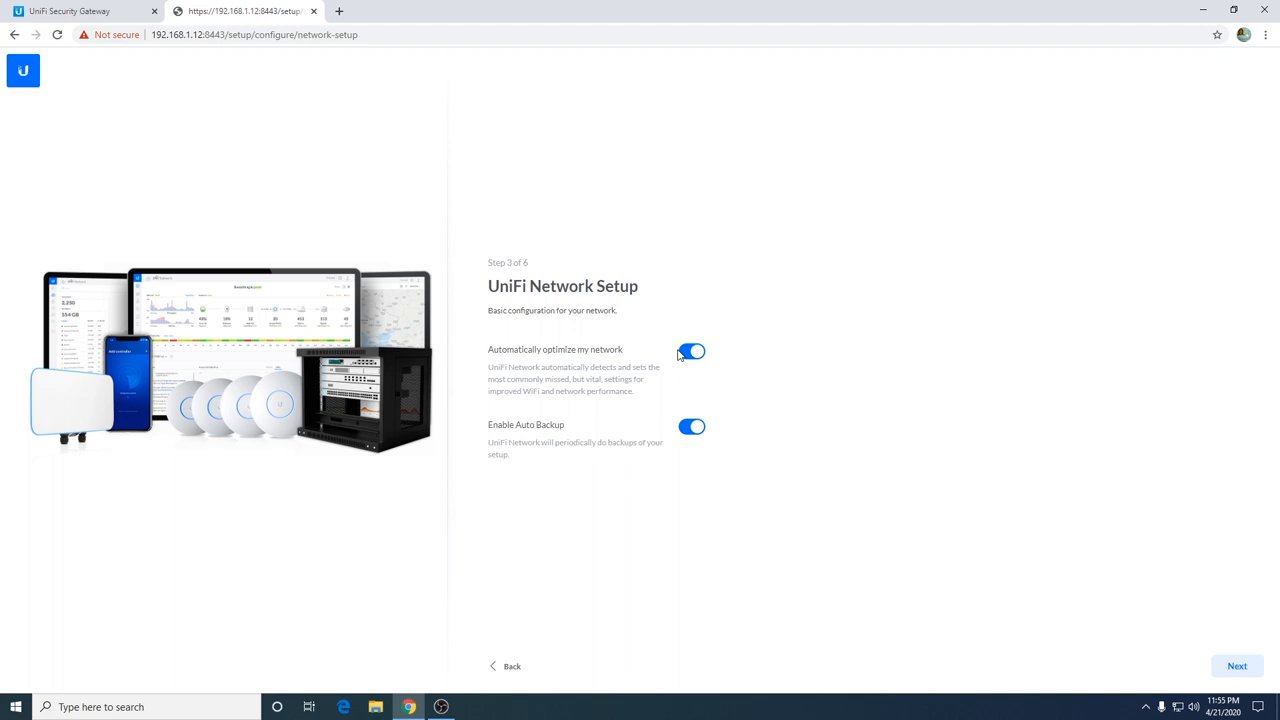
{"action": "mouse_move", "coordinate": [1250, 576]}
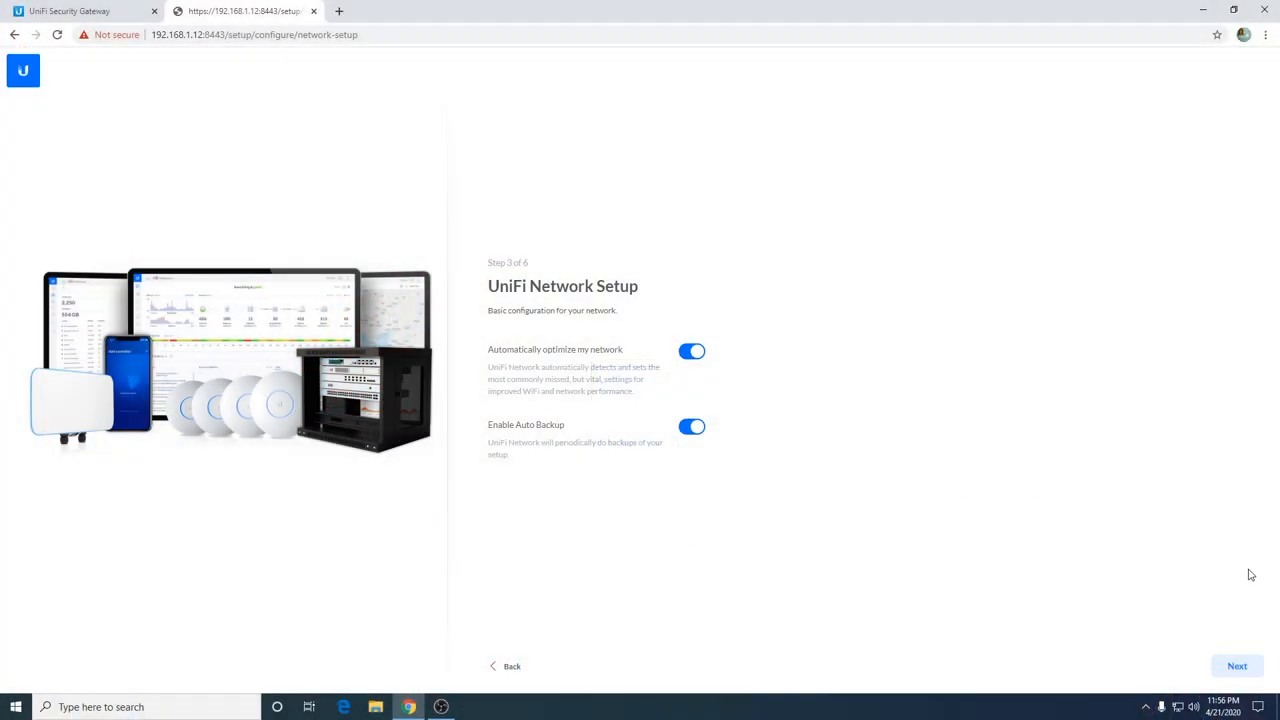
- Accept the network setup options and advance to the WiFi Setup step
{"action": "left_click", "coordinate": [1236, 666]}
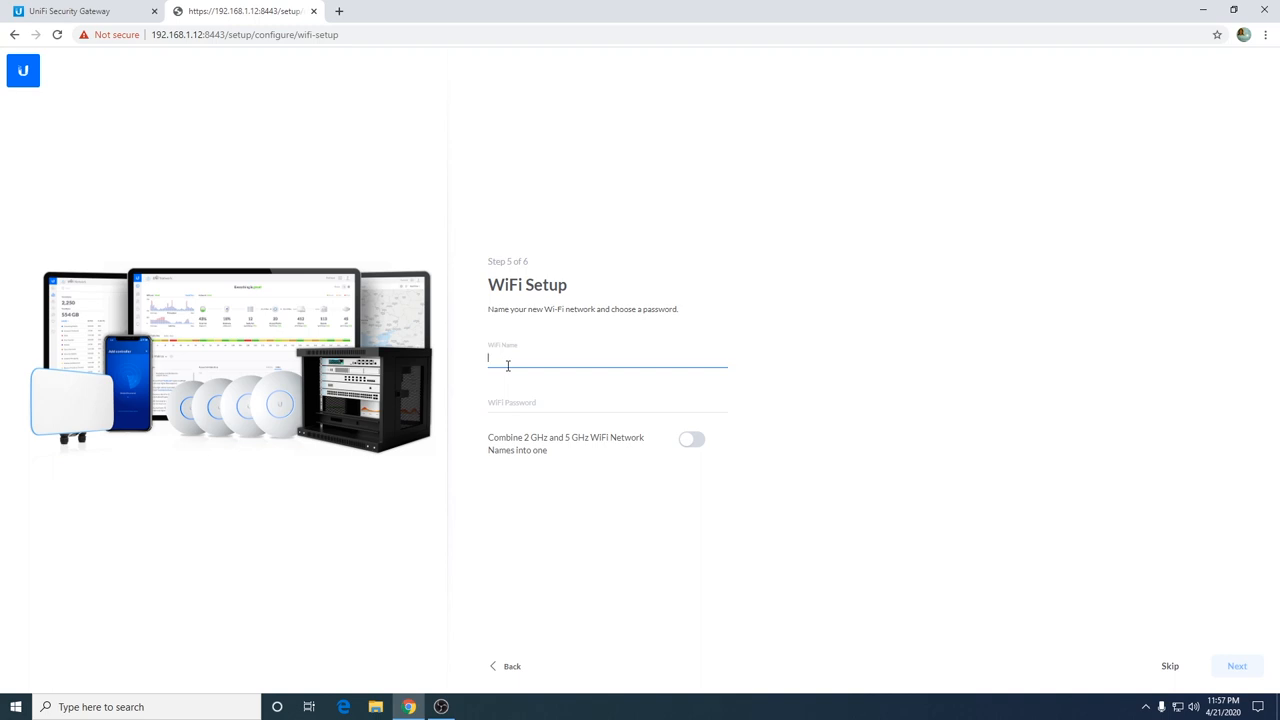
- Enter TechNJWifi as the WiFi name, keeping Combine 2 GHz and 5 GHz off
{"action": "type", "text": "1"}
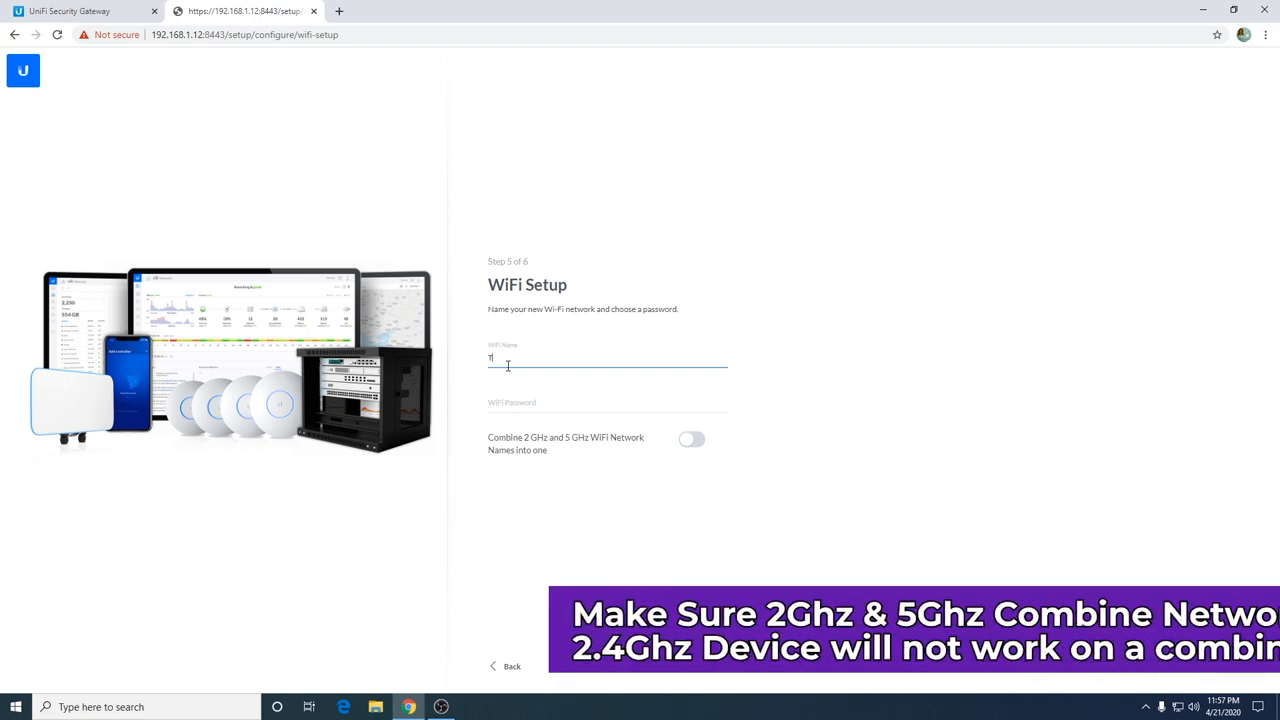
{"action": "type", "text": "TechNJWI"}
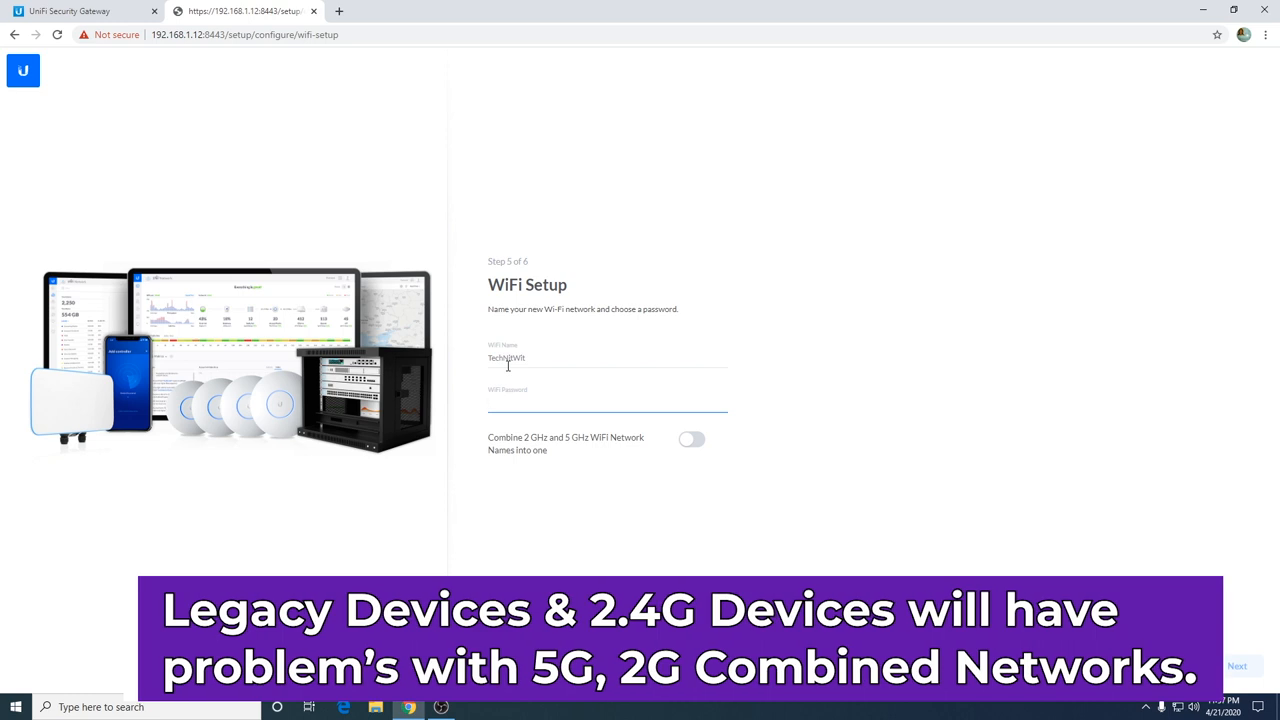
{"action": "left_click", "coordinate": [608, 404]}
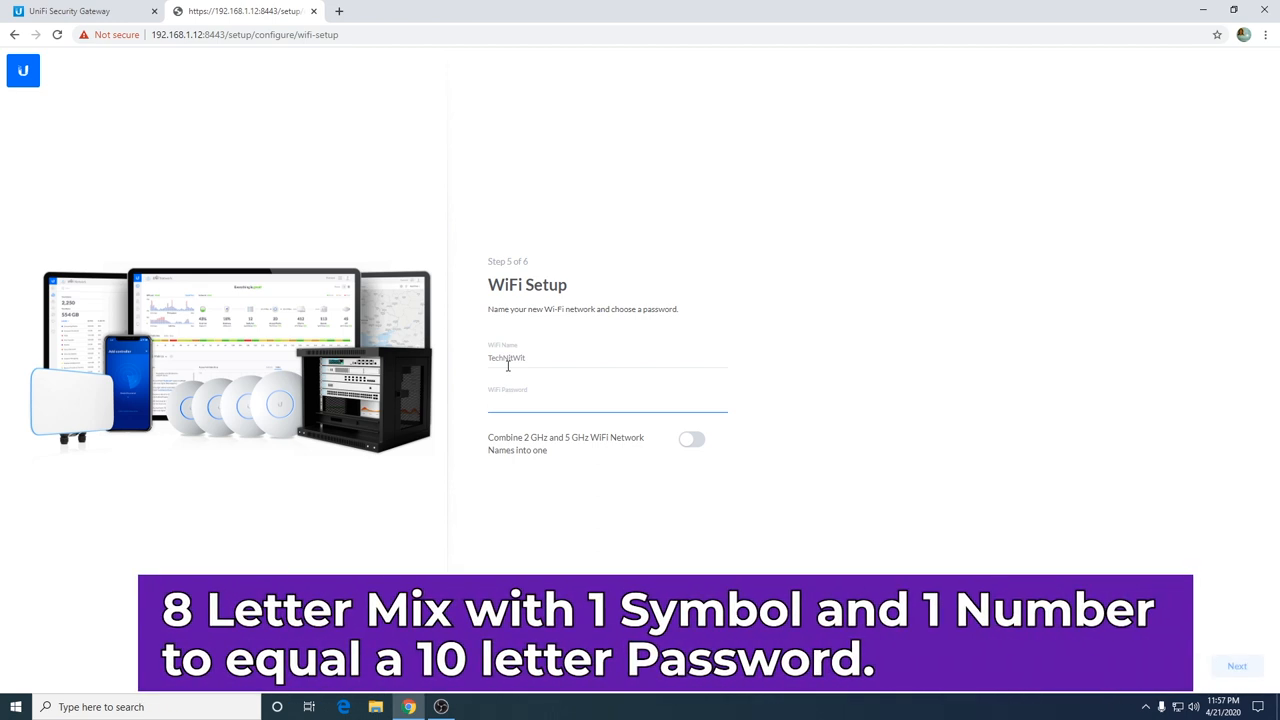
{"action": "left_click", "coordinate": [608, 402]}
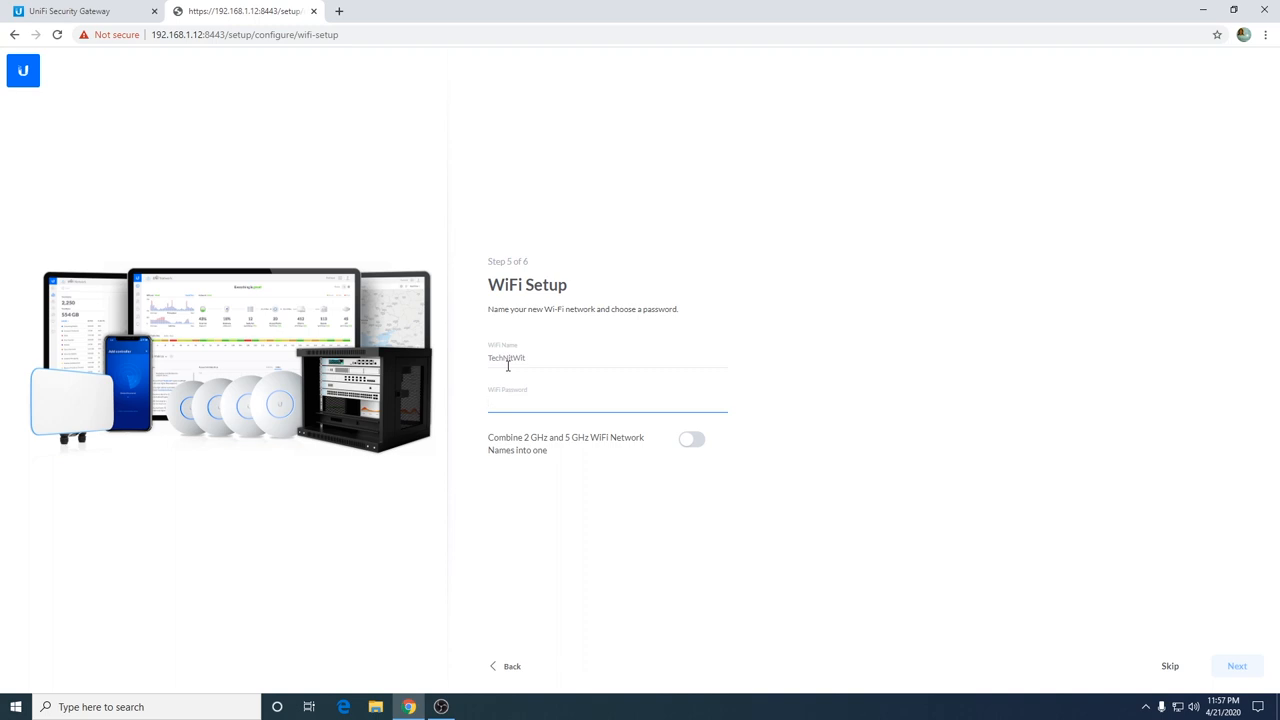
{"action": "left_click", "coordinate": [608, 402]}
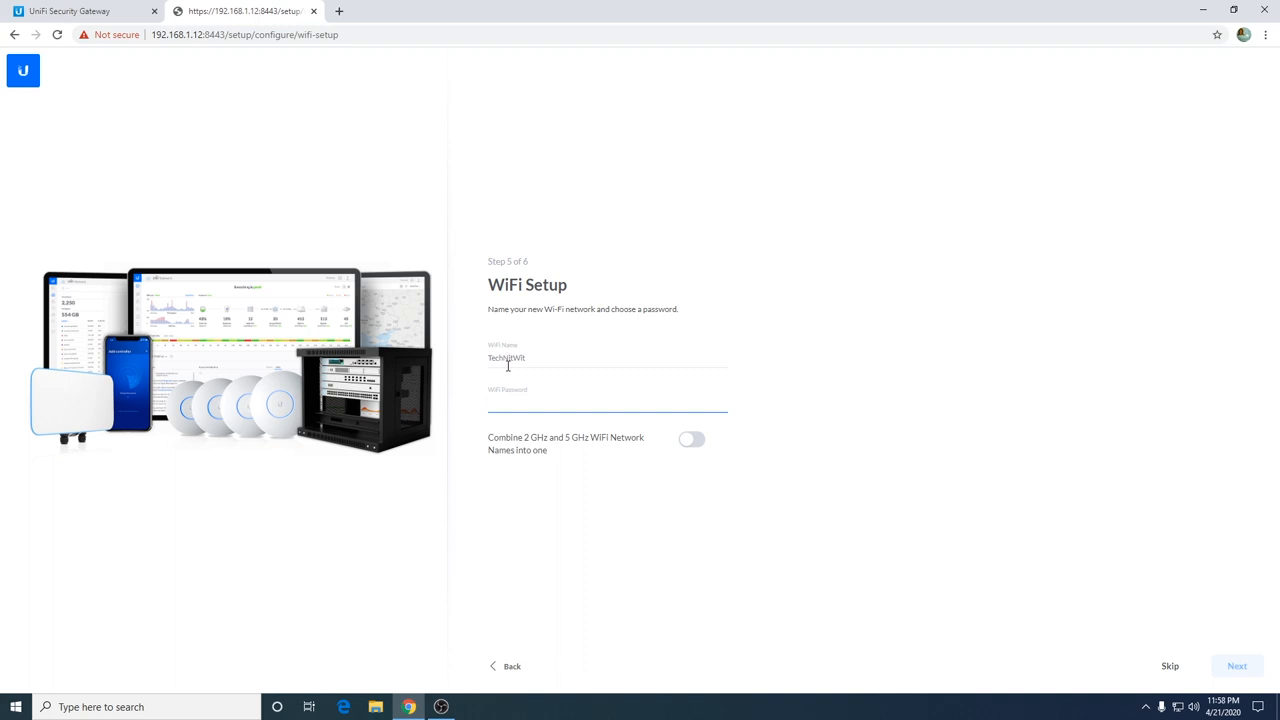
- Enter a password for the new WiFi network in the WiFi Password field
{"action": "left_click", "coordinate": [608, 402]}
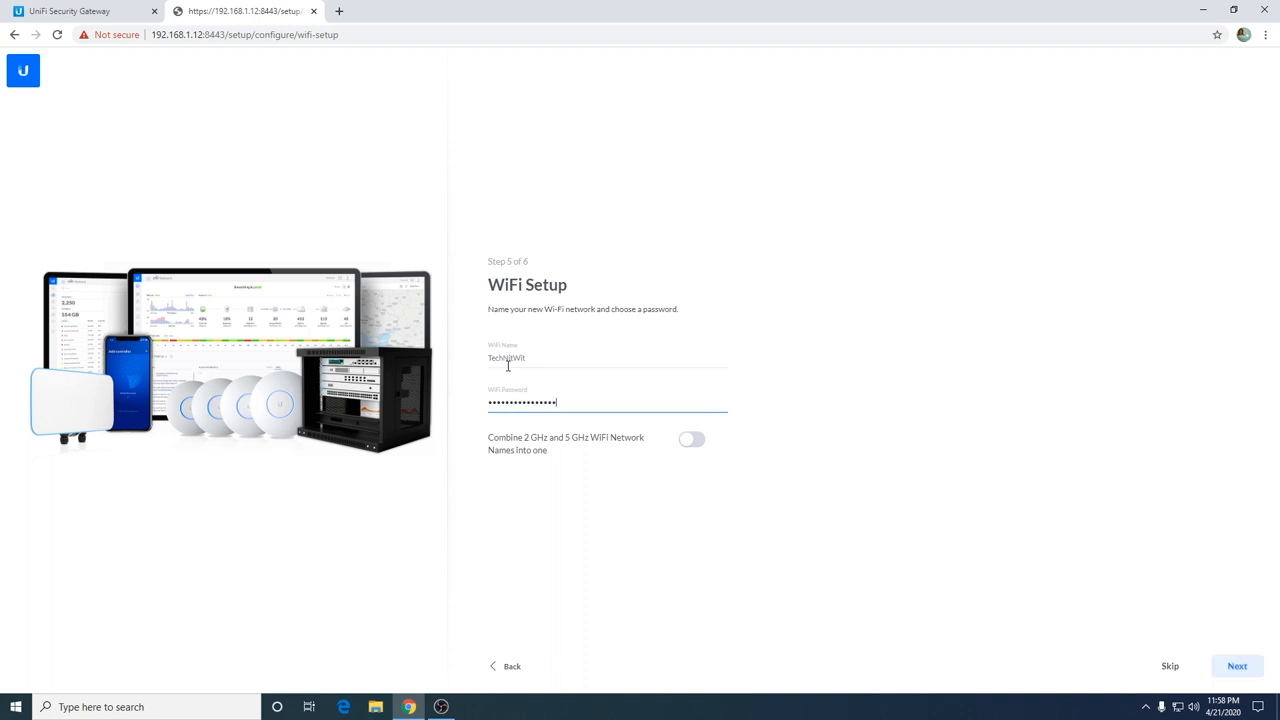
{"action": "type", "text": "•••"}
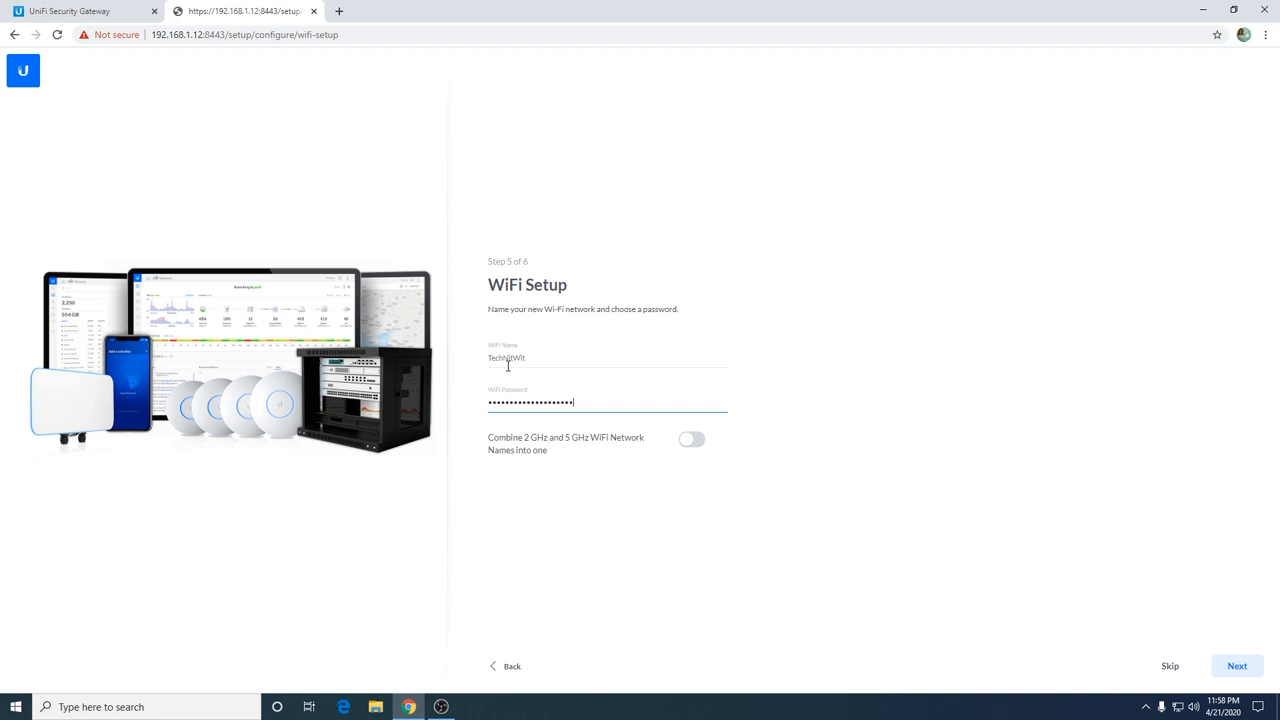
{"action": "type", "text": "•"}
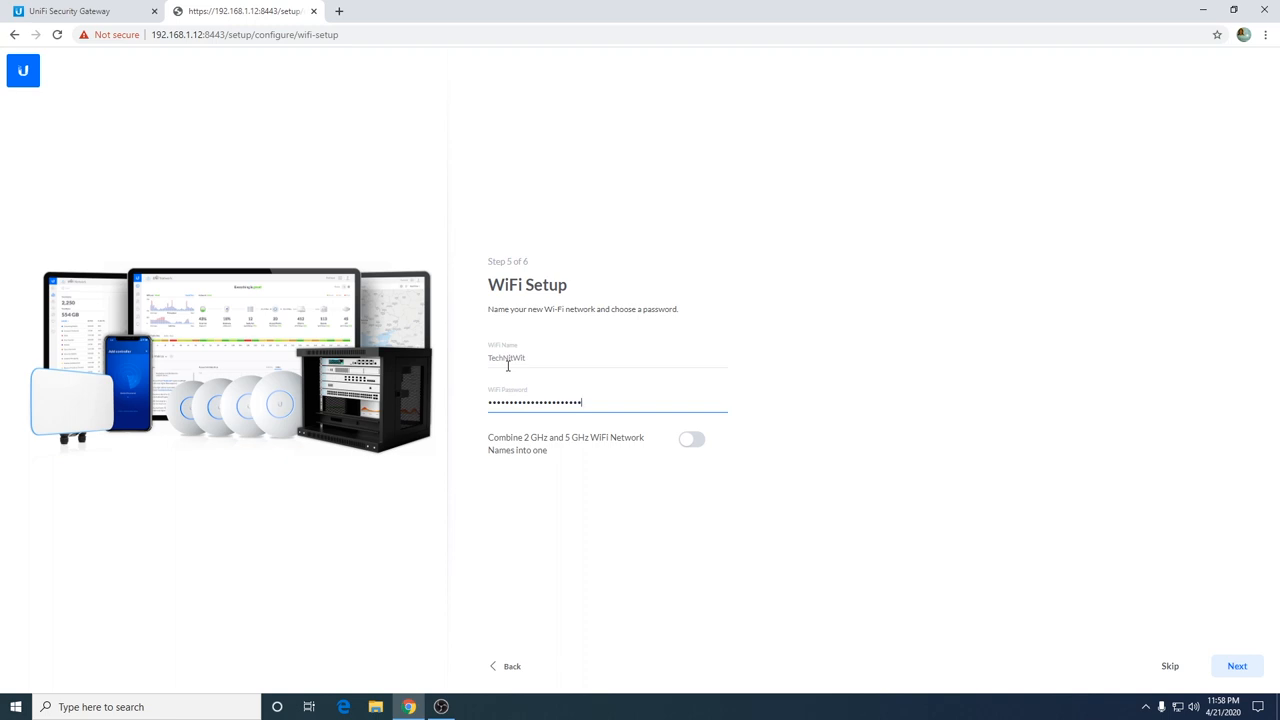
- Submit the WiFi settings and check Country and Timezone on Review Configuration
{"action": "left_click", "coordinate": [1236, 666]}
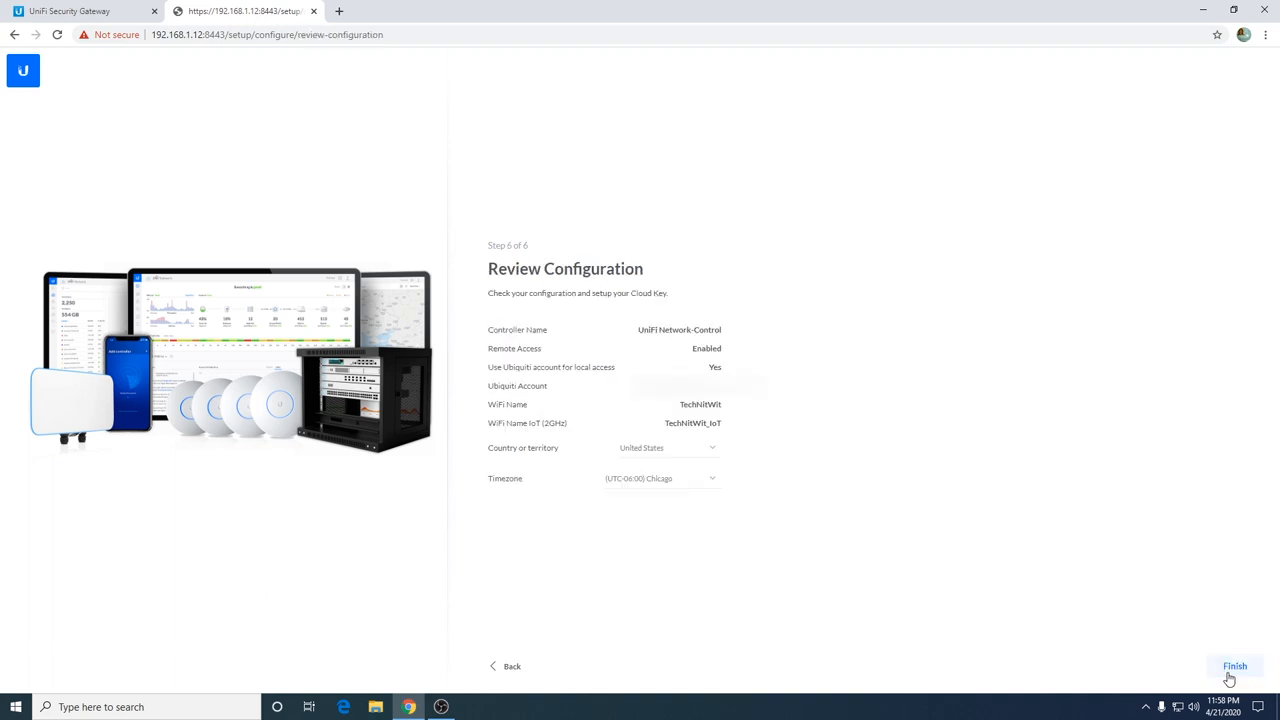
{"action": "mouse_move", "coordinate": [678, 358]}
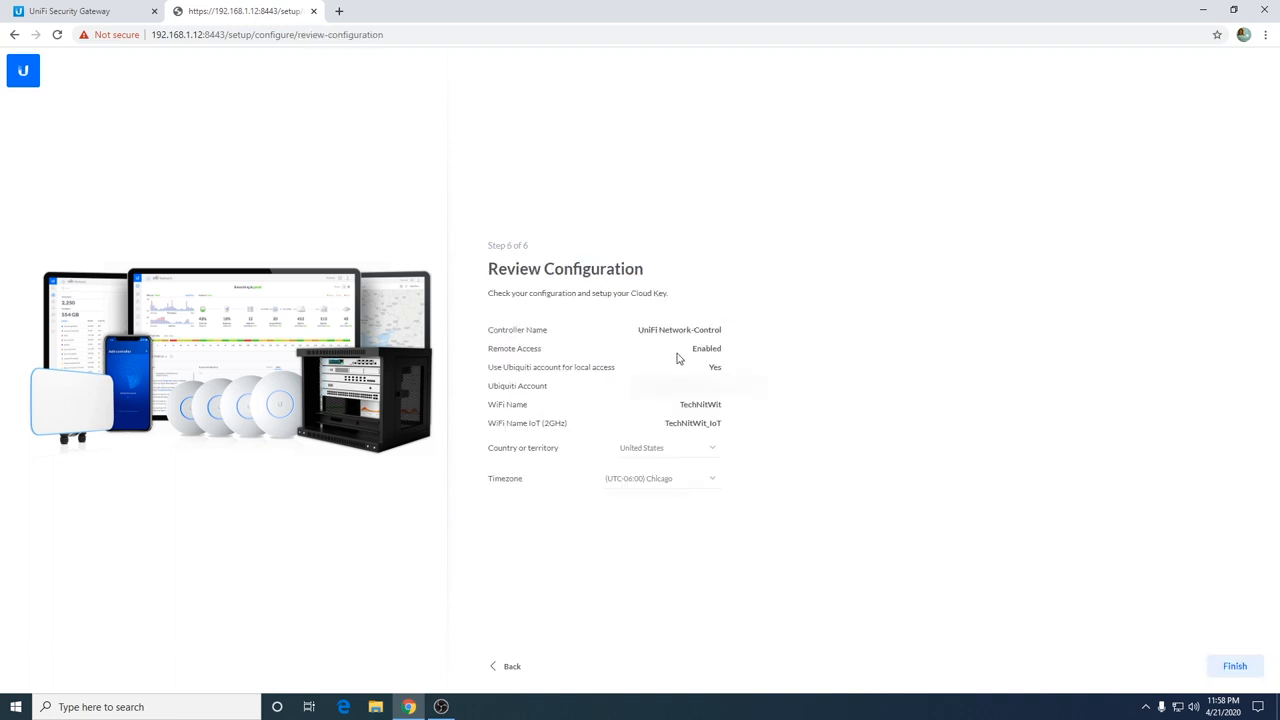
{"action": "mouse_move", "coordinate": [640, 464]}
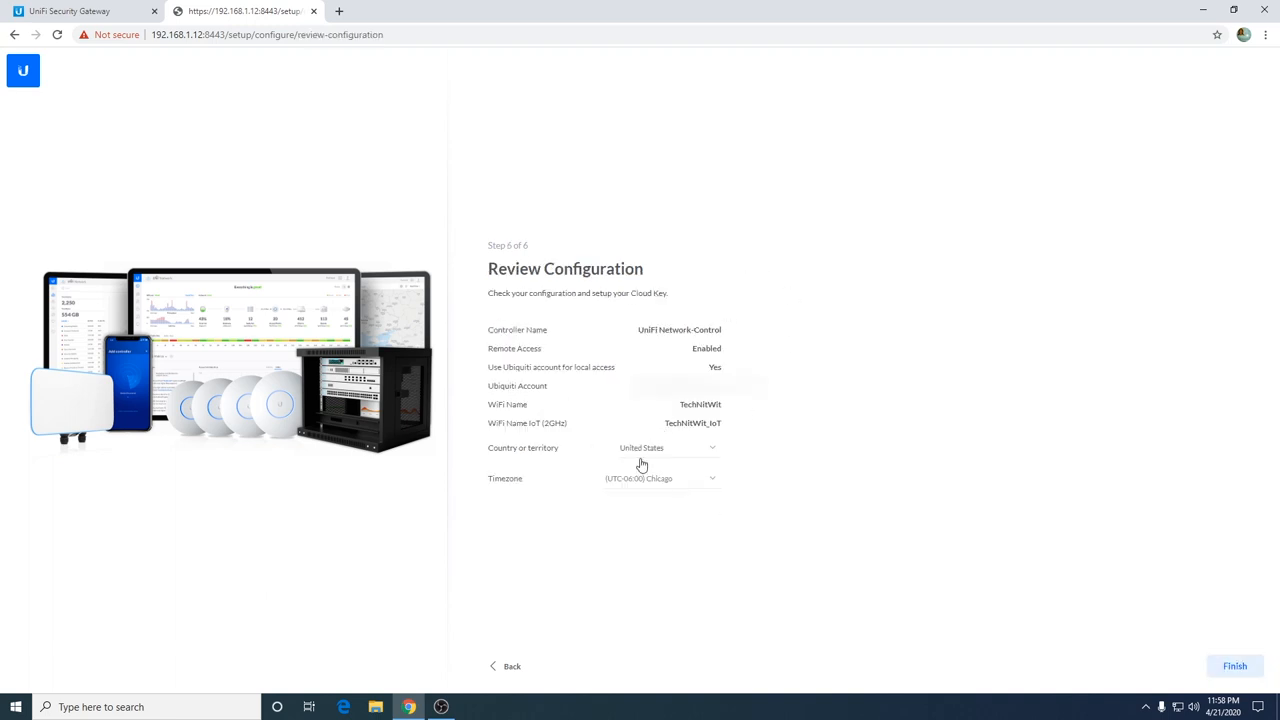
{"action": "mouse_move", "coordinate": [648, 458]}
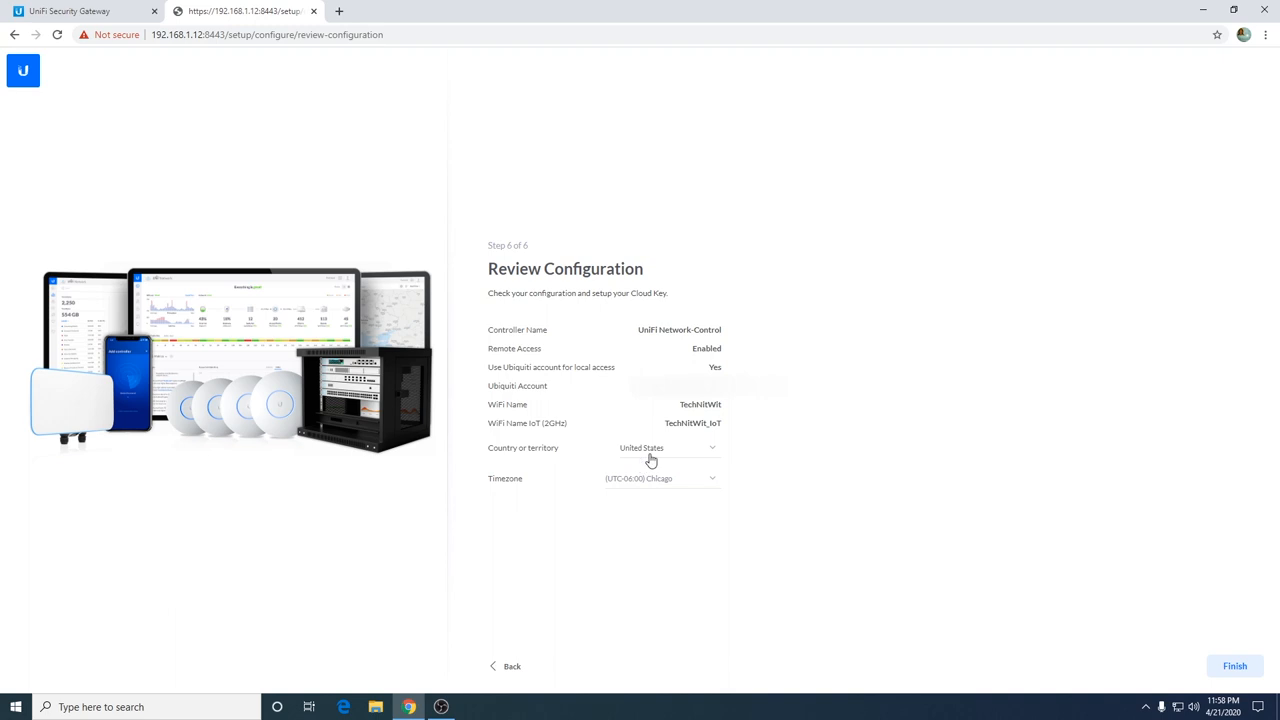
{"action": "left_click", "coordinate": [664, 448]}
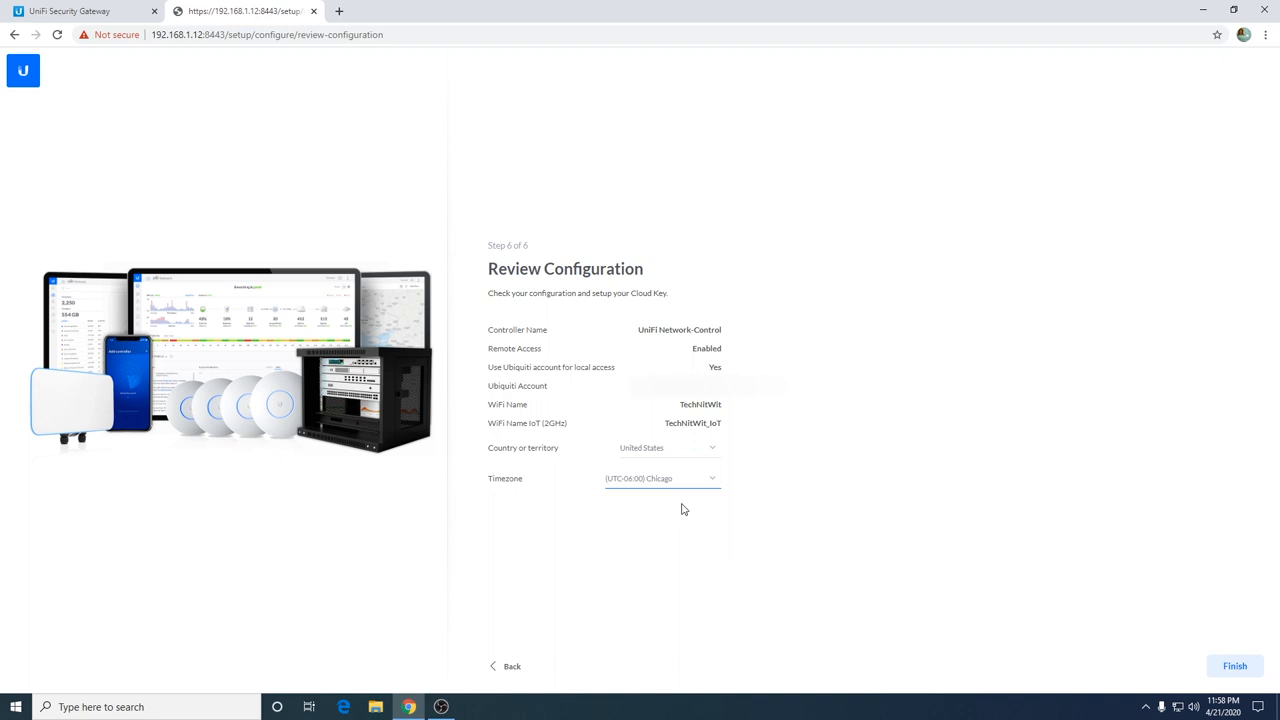
{"action": "mouse_move", "coordinate": [1216, 576]}
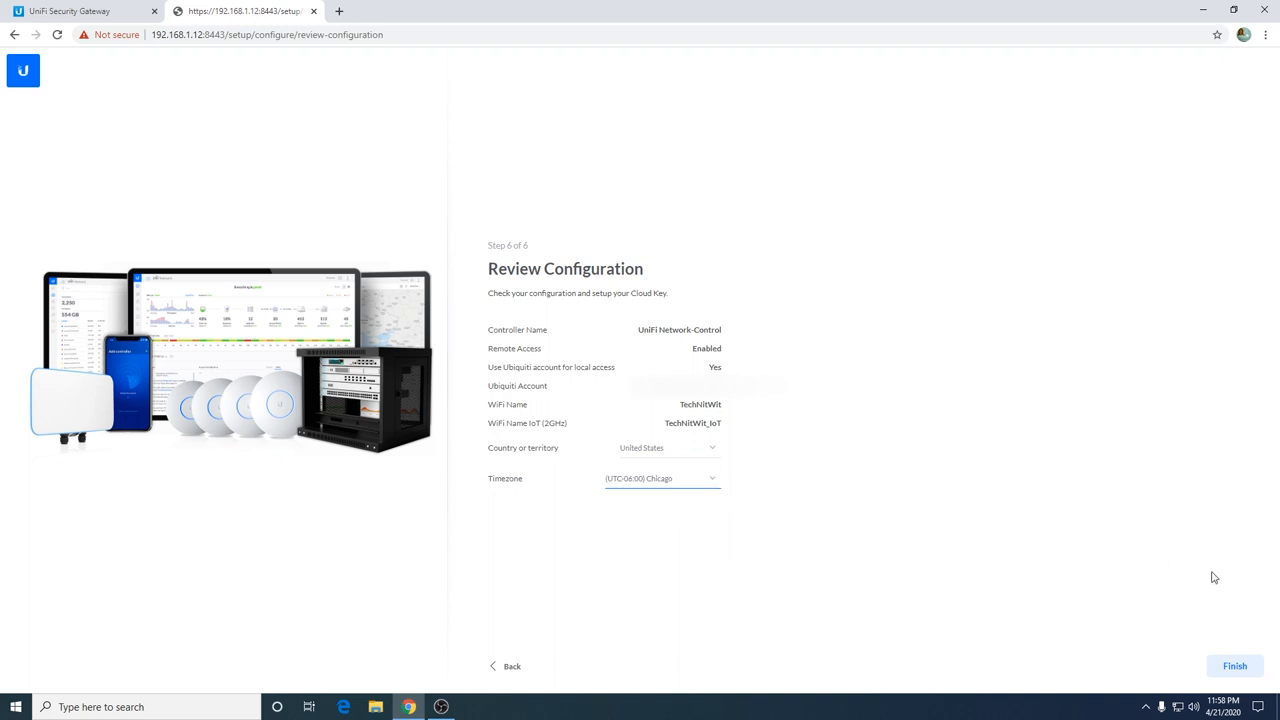